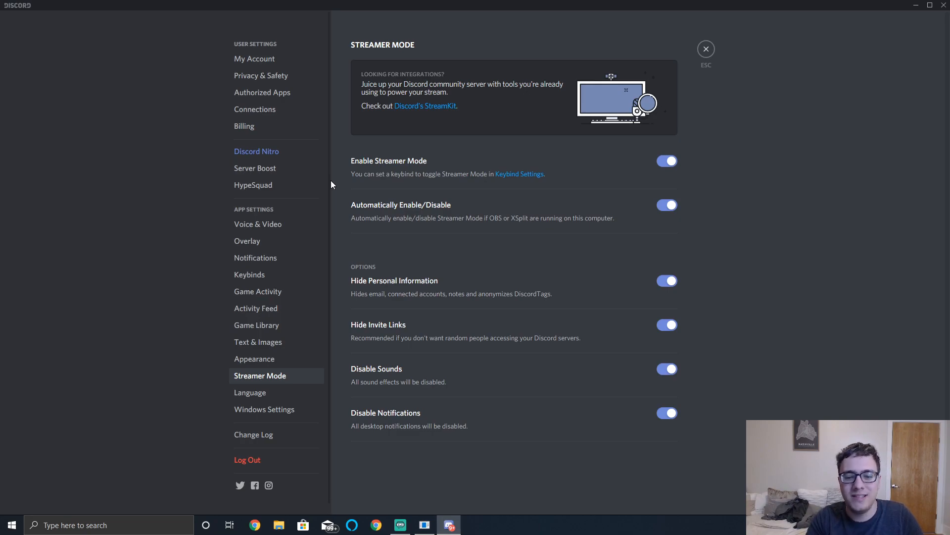
mouse_move(326, 197)
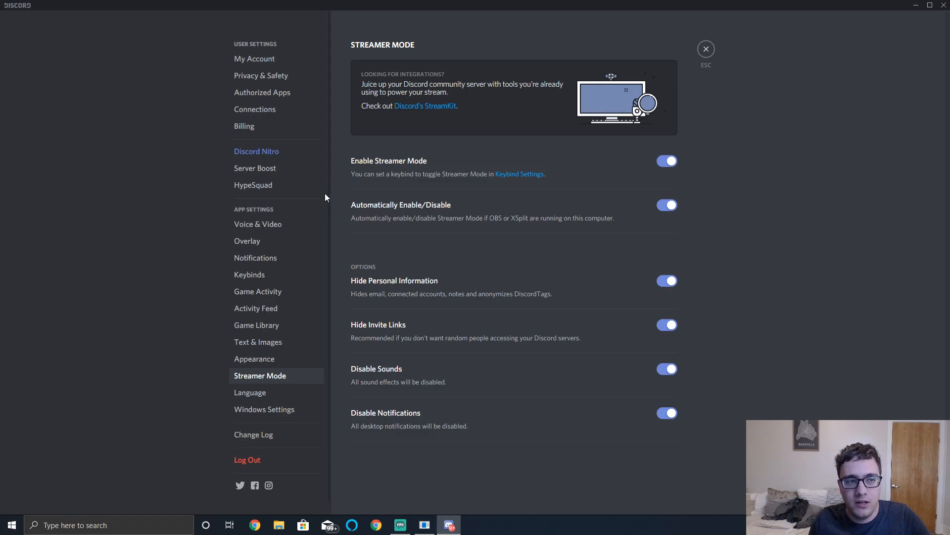
mouse_move(749, 51)
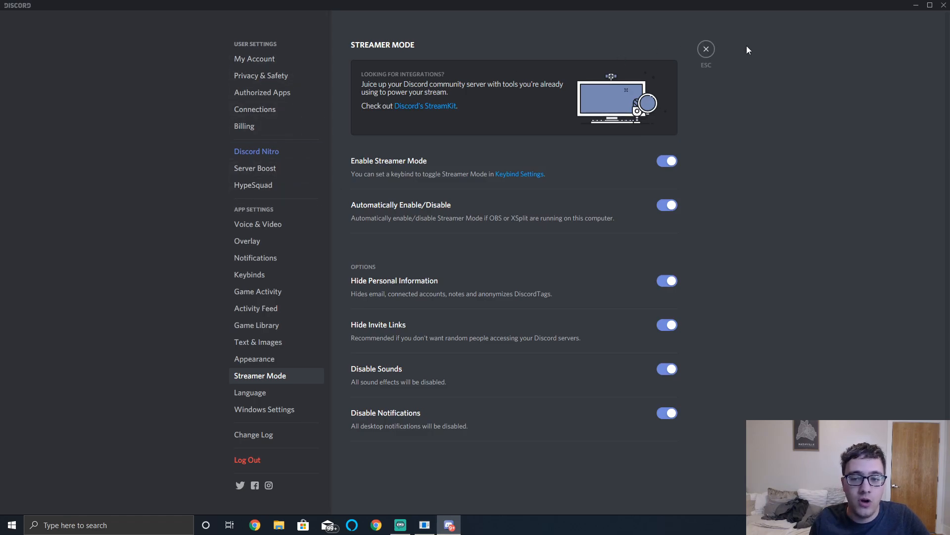
Step: Exit the settings, then reopen User Settings from the gear next to the username
left_click(705, 48)
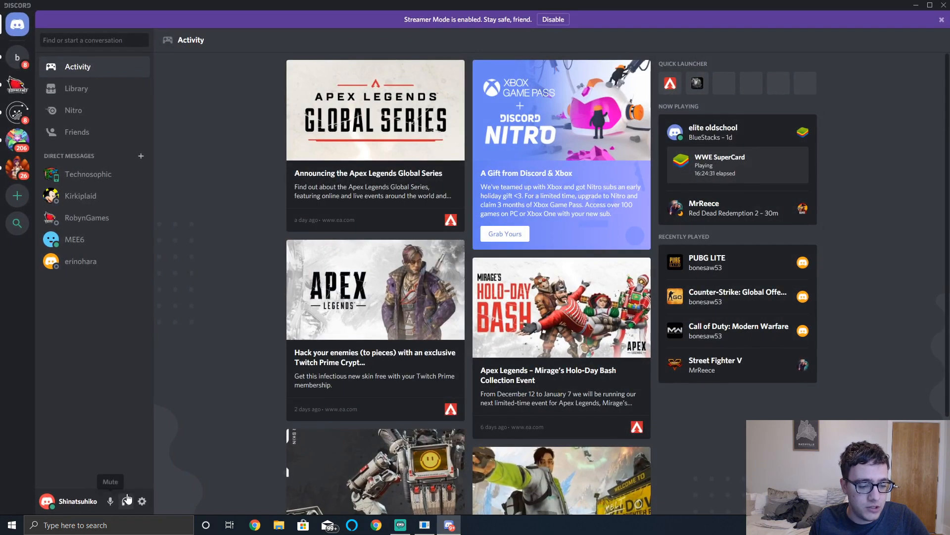
left_click(142, 501)
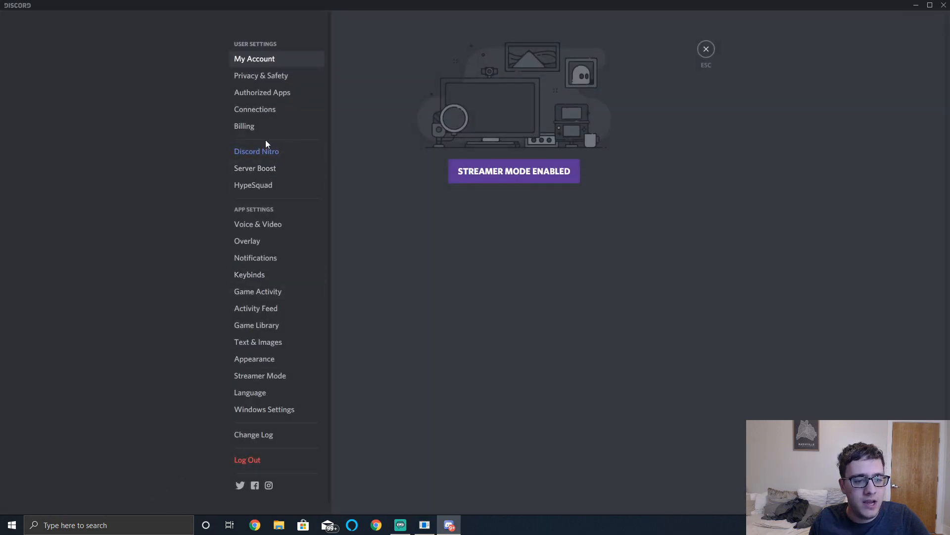
mouse_move(258, 296)
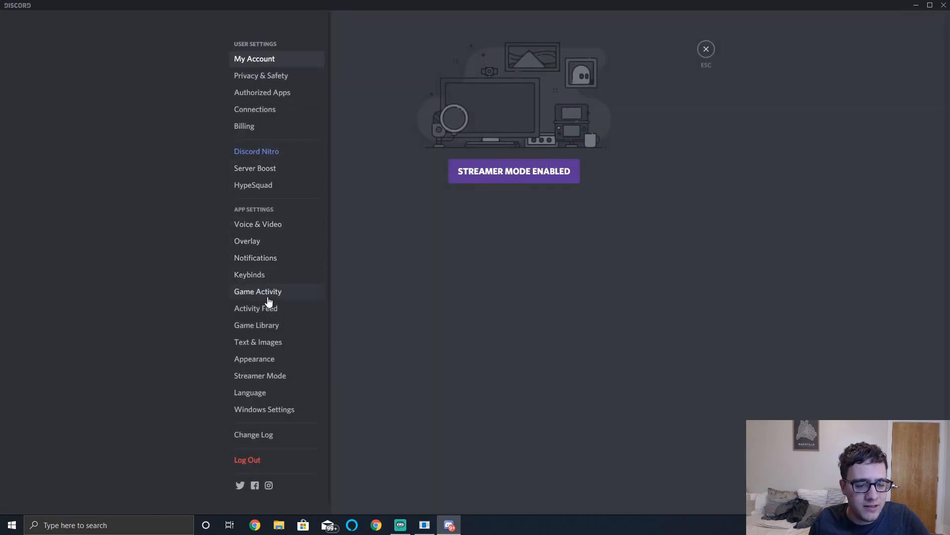
mouse_move(280, 186)
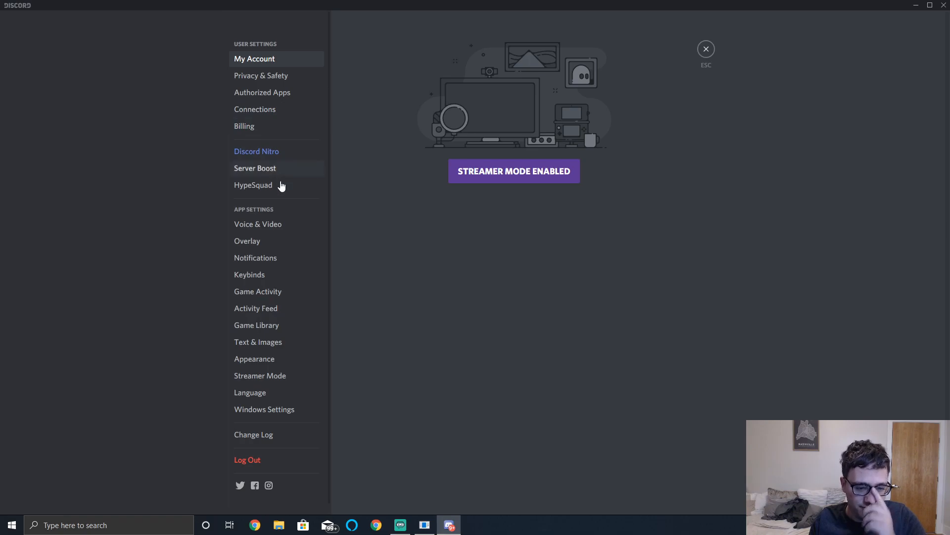
Step: Go to Appearance settings and scroll to the Advanced section with Hardware Acceleration
left_click(254, 358)
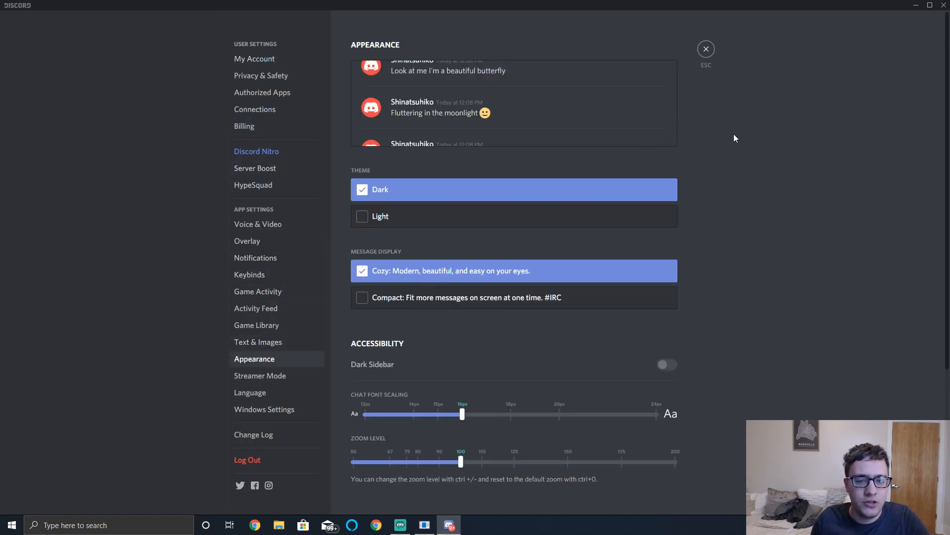
scroll("down", 3)
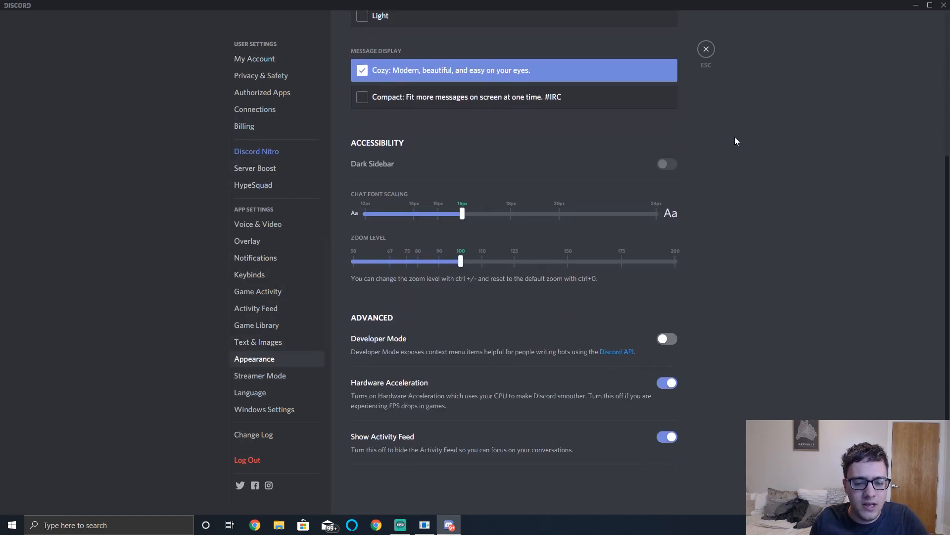
mouse_move(682, 366)
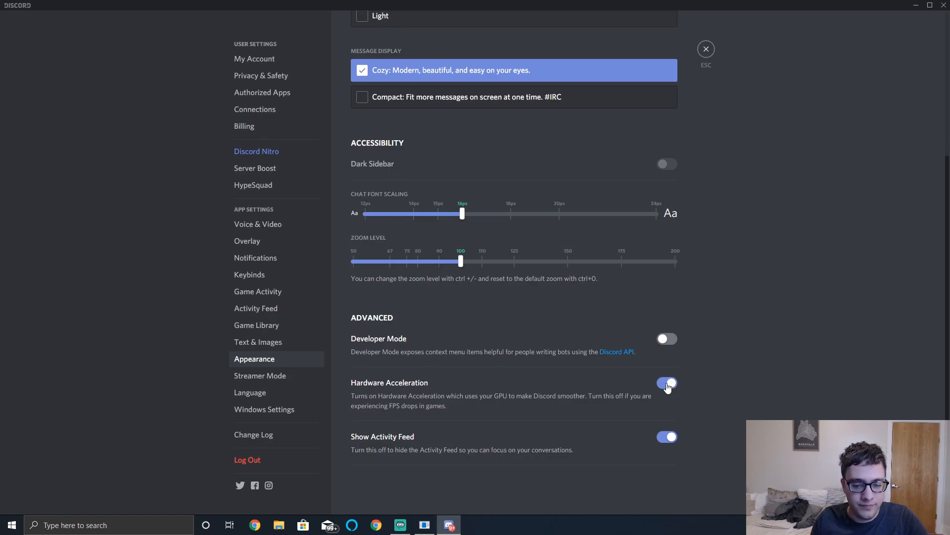
Step: Turn Hardware Acceleration off and confirm quitting and relaunching Discord
left_click(666, 382)
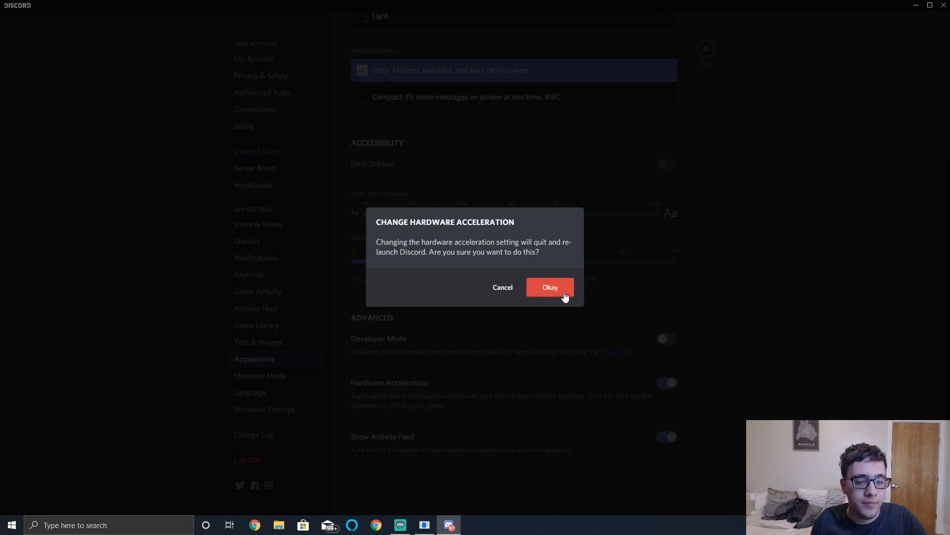
left_click(549, 287)
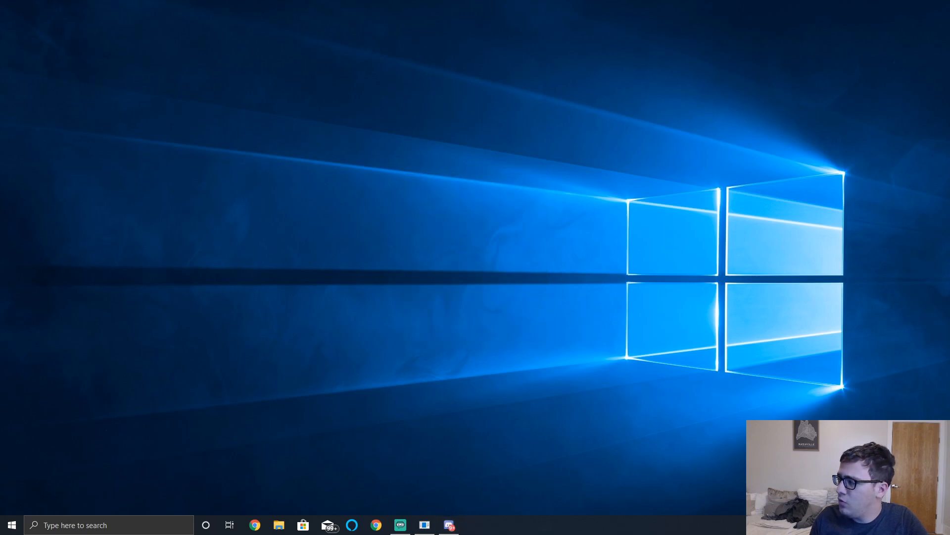
Step: After relaunch, dismiss the new audio device prompt and reopen User Settings
left_click(448, 525)
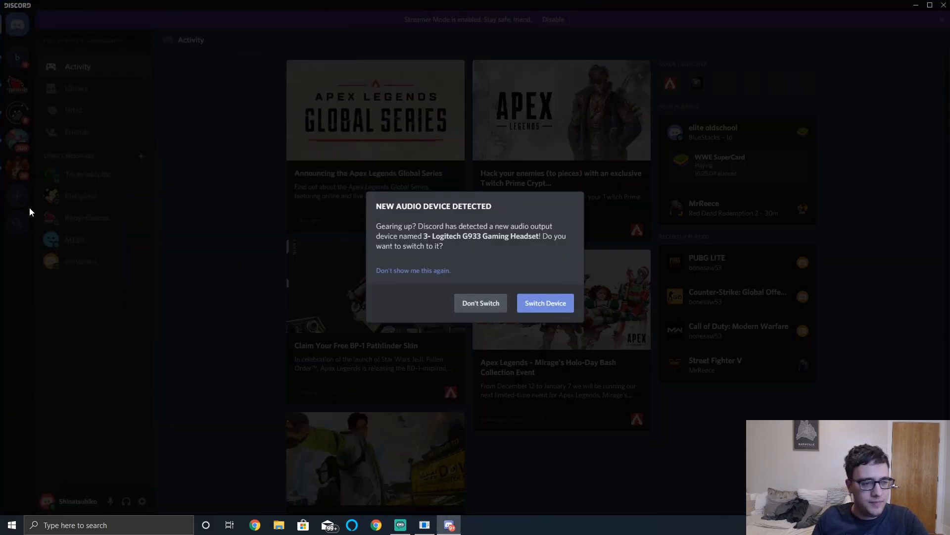
left_click(481, 303)
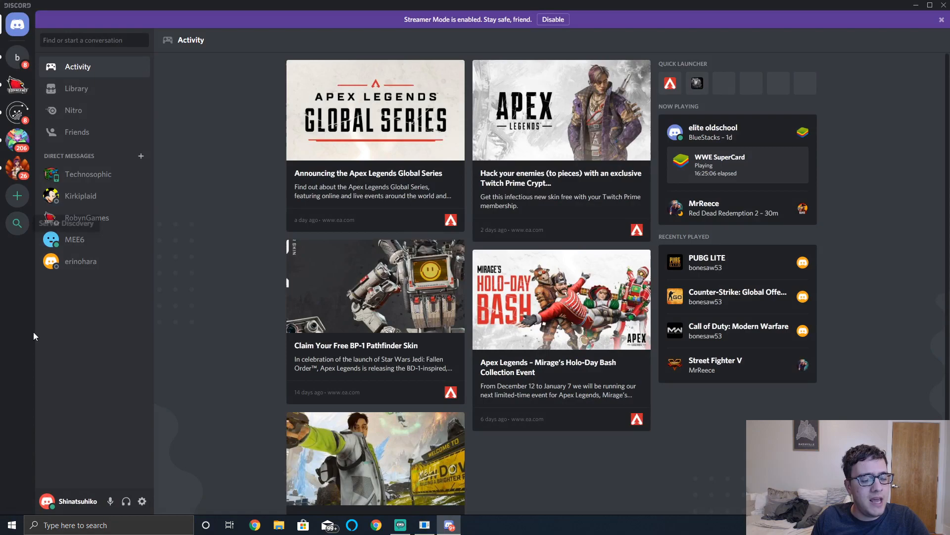
left_click(141, 501)
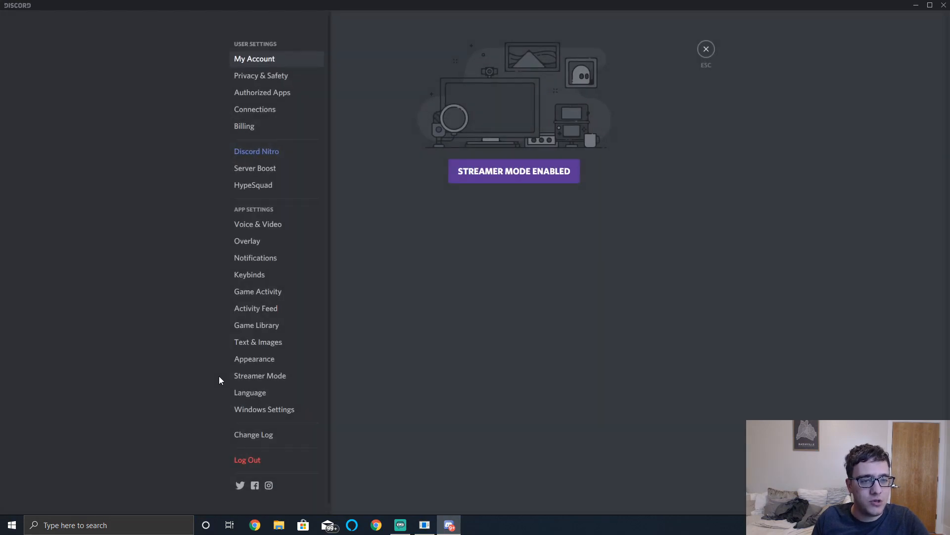